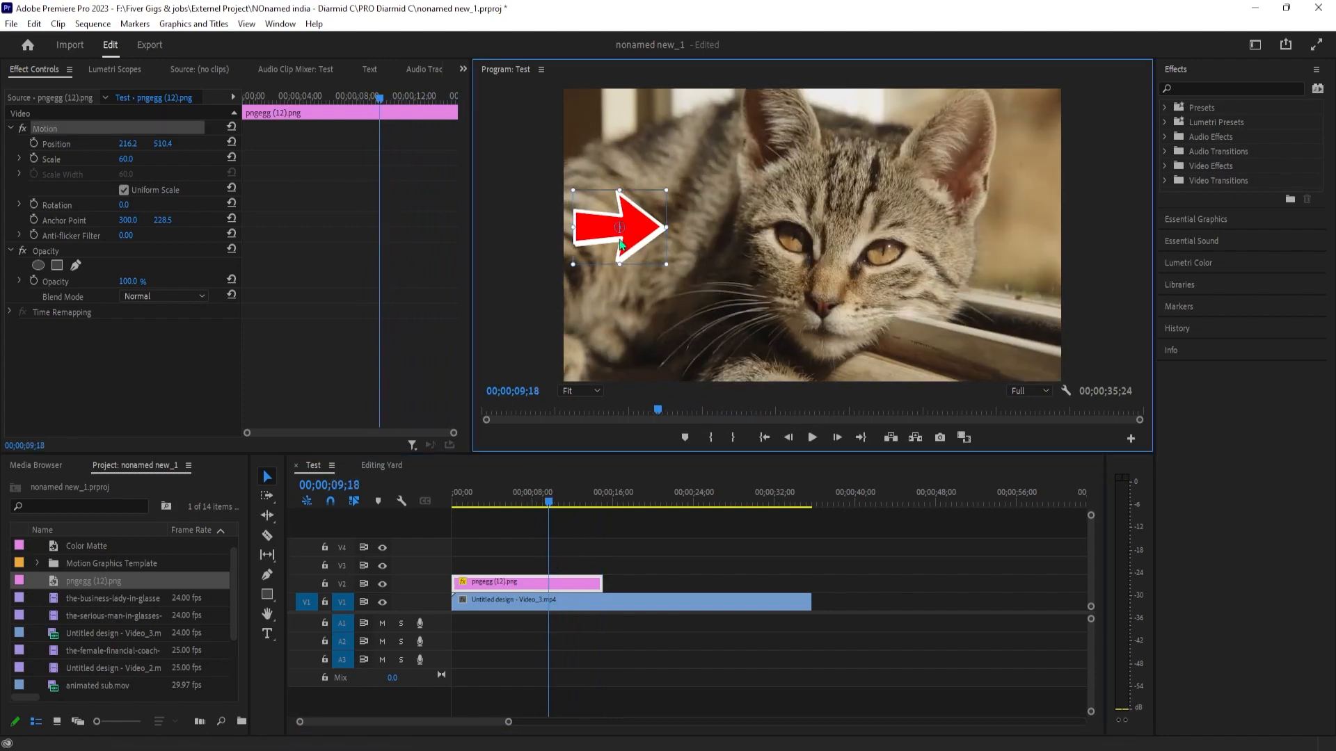
# Shift the arrow's anchor point crosshair in the Program Monitor to a new pivot spot
pyautogui.moveTo(622, 217); pyautogui.dragTo(635, 237)
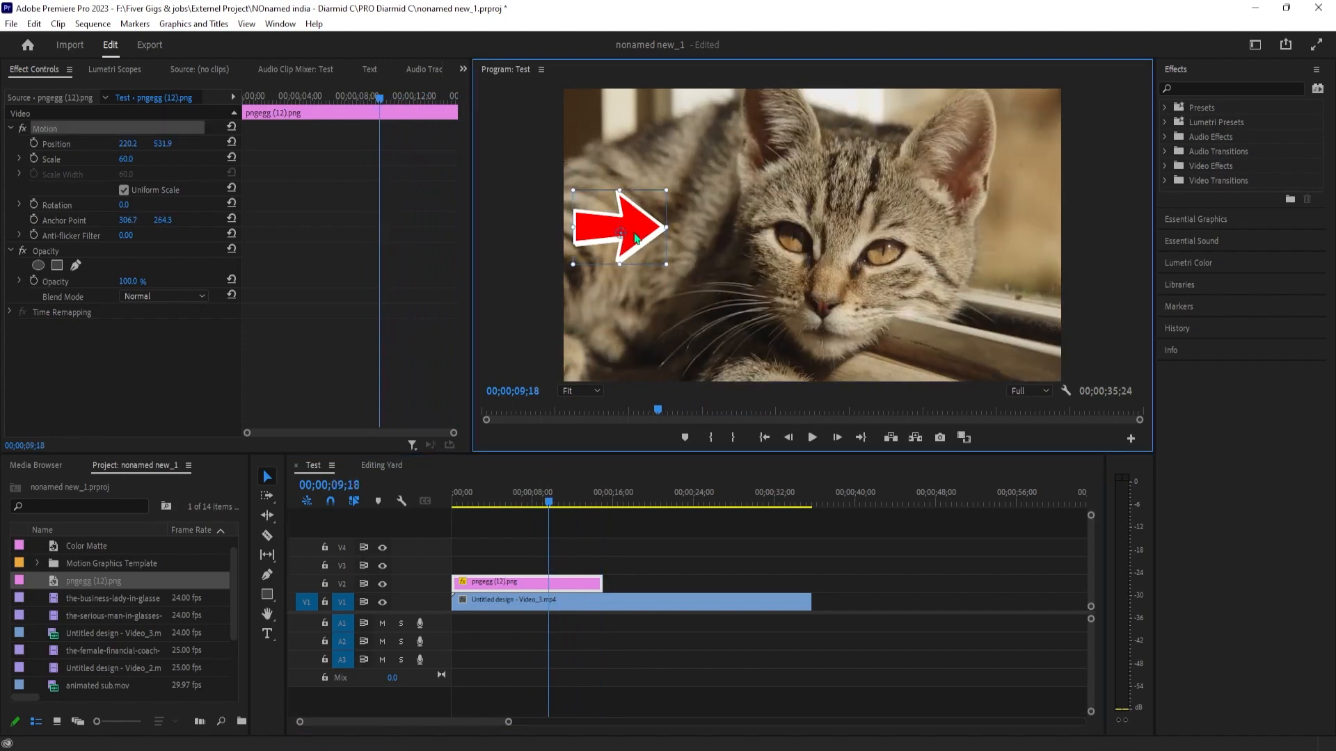
pyautogui.click(524, 507)
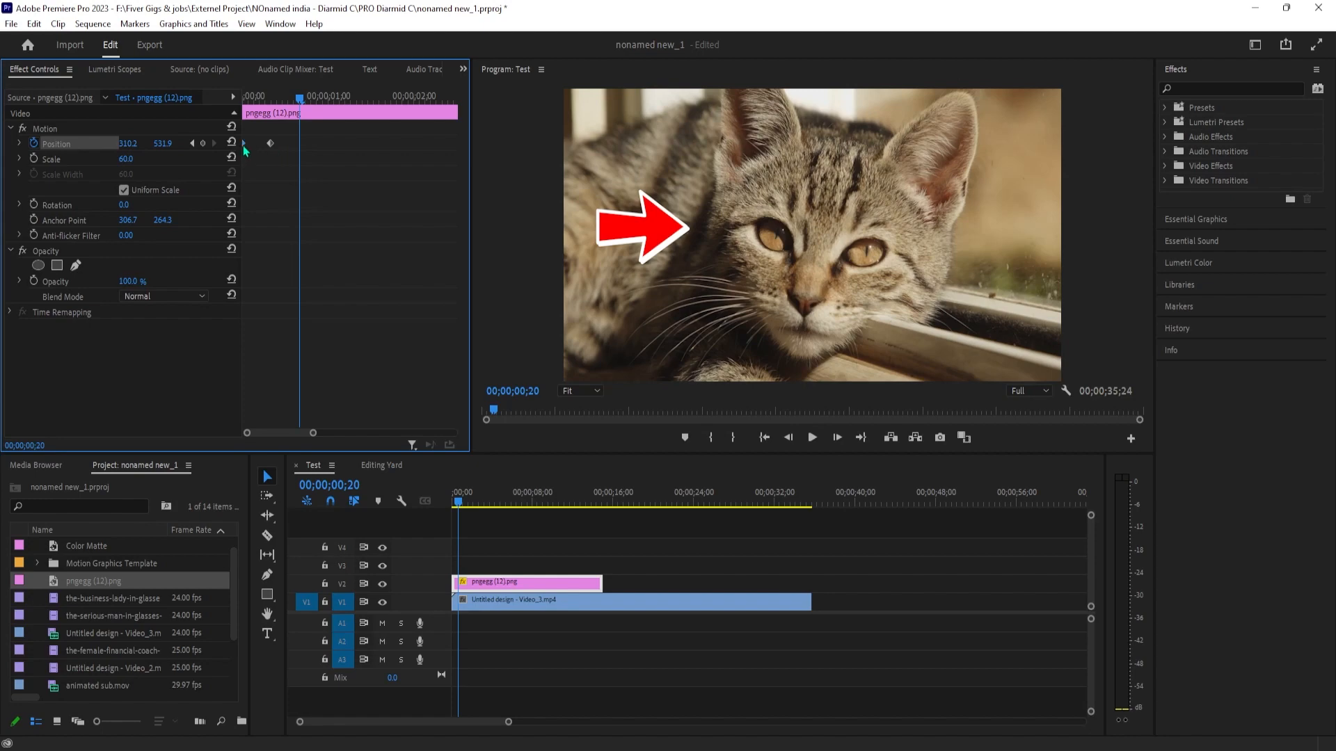
pyautogui.moveTo(313, 139)
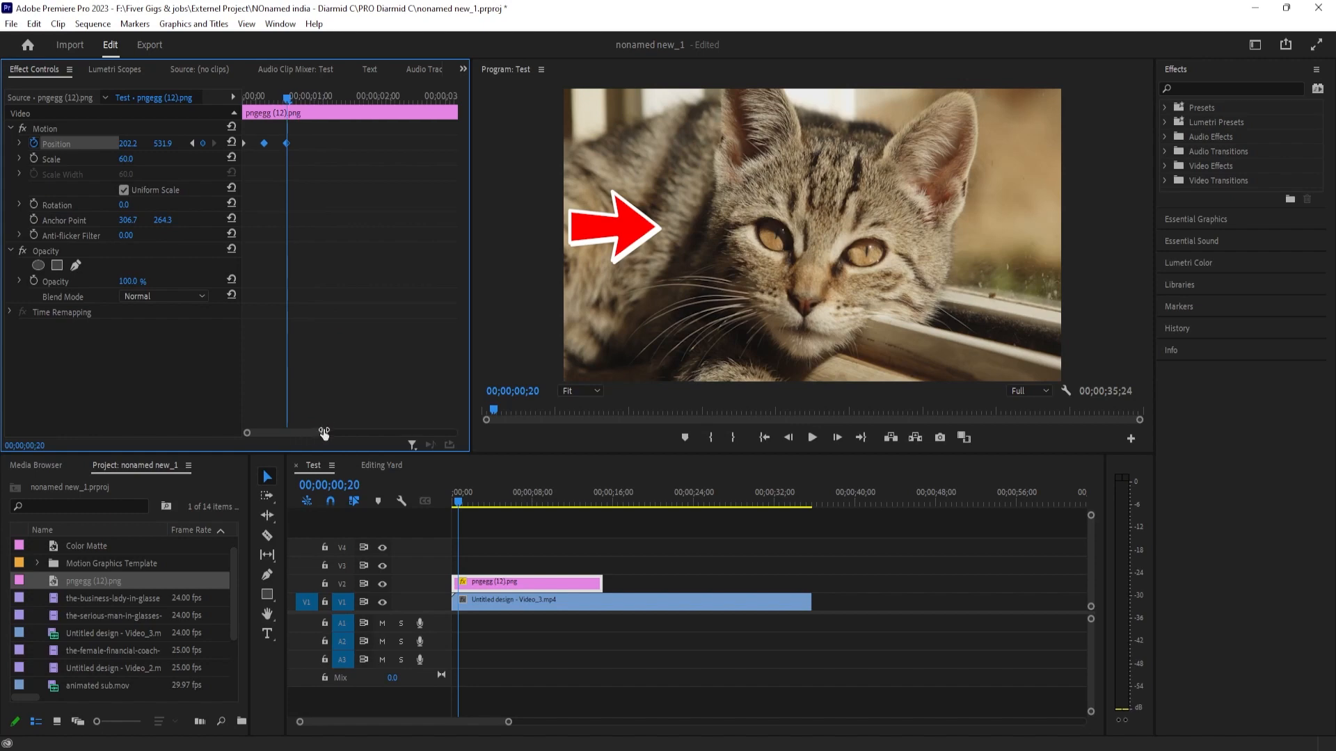
# Add Position keyframes at later playhead times moving the arrow toward the cat
pyautogui.click(809, 437)
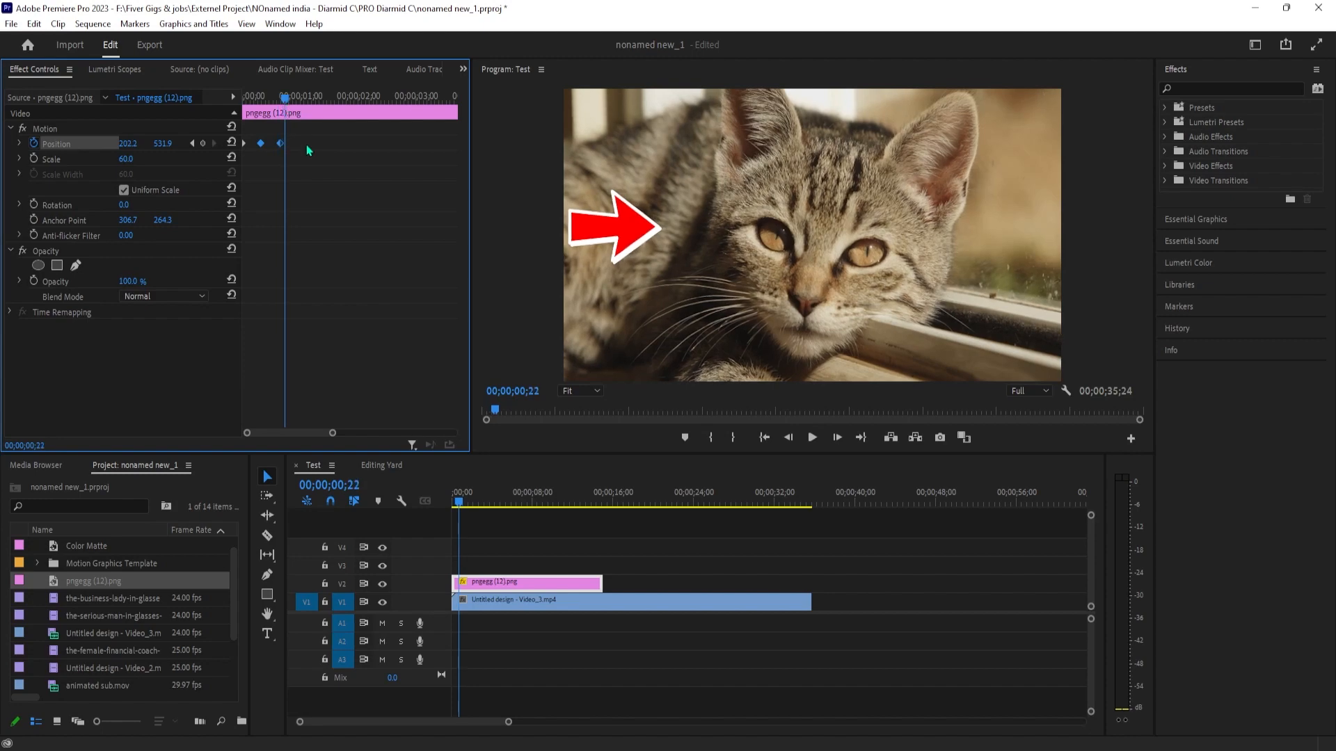
pyautogui.click(218, 141)
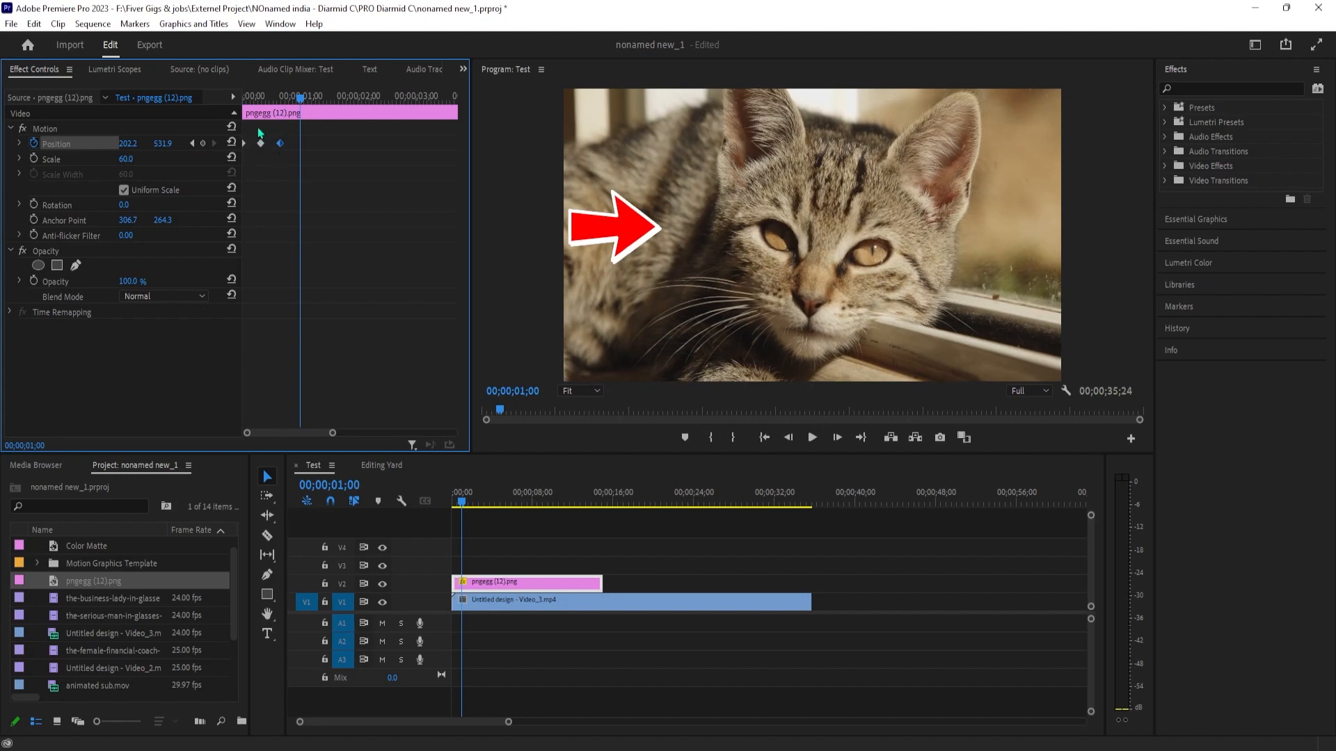
pyautogui.rightClick(260, 142)
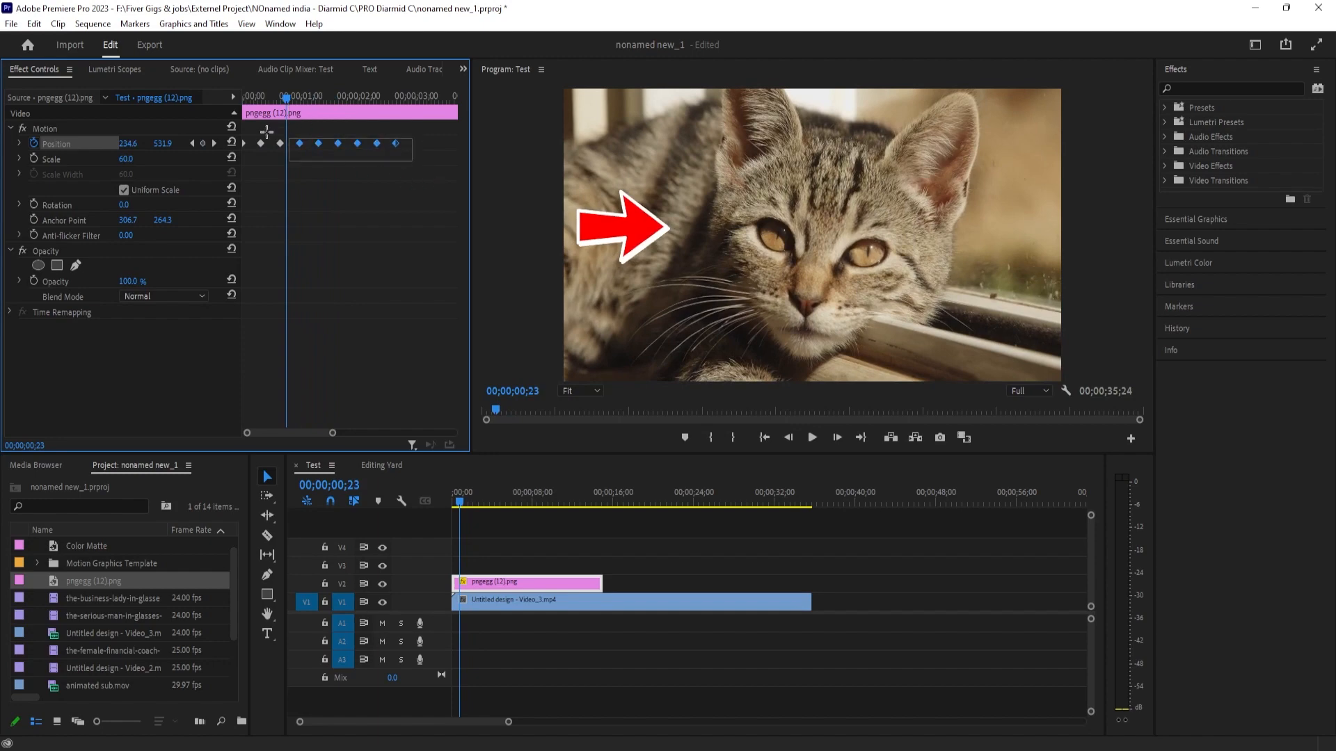
# Apply Ease In/Out temporal interpolation to the selected Position keyframes
pyautogui.rightClick(301, 141)
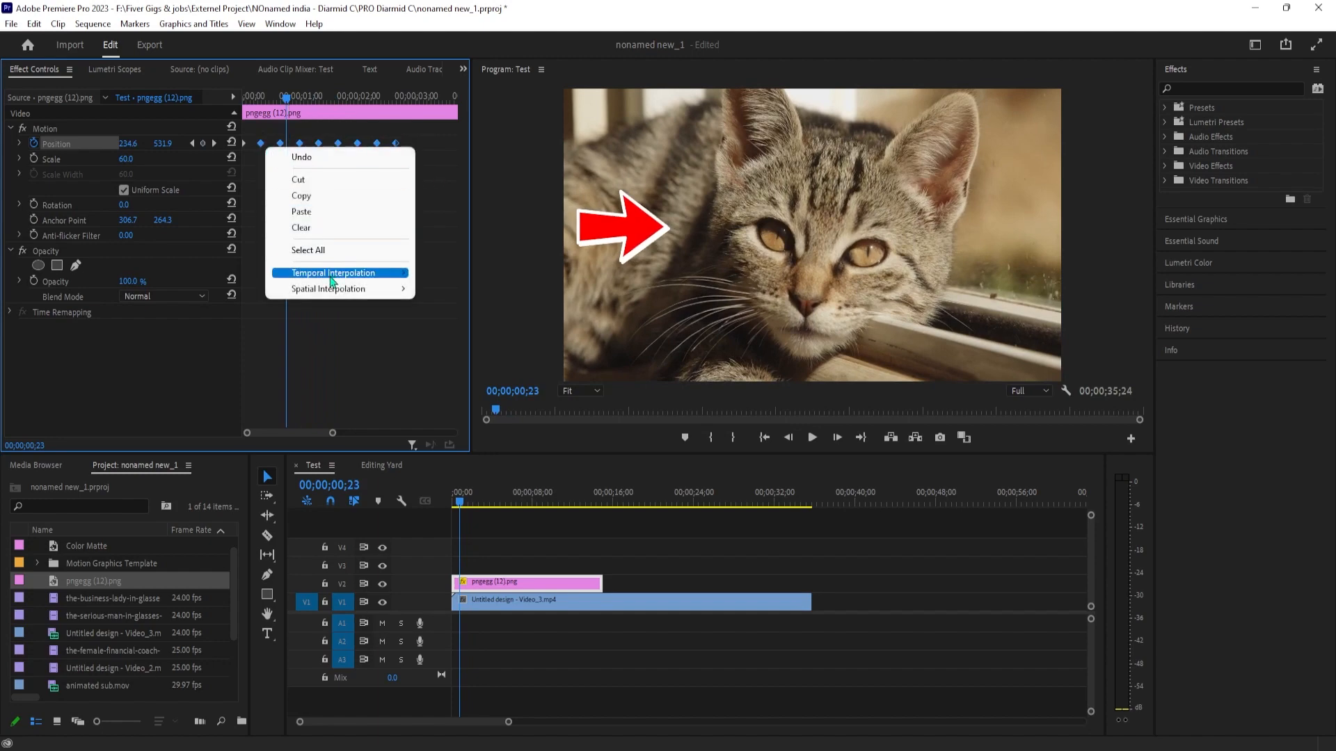
pyautogui.click(332, 273)
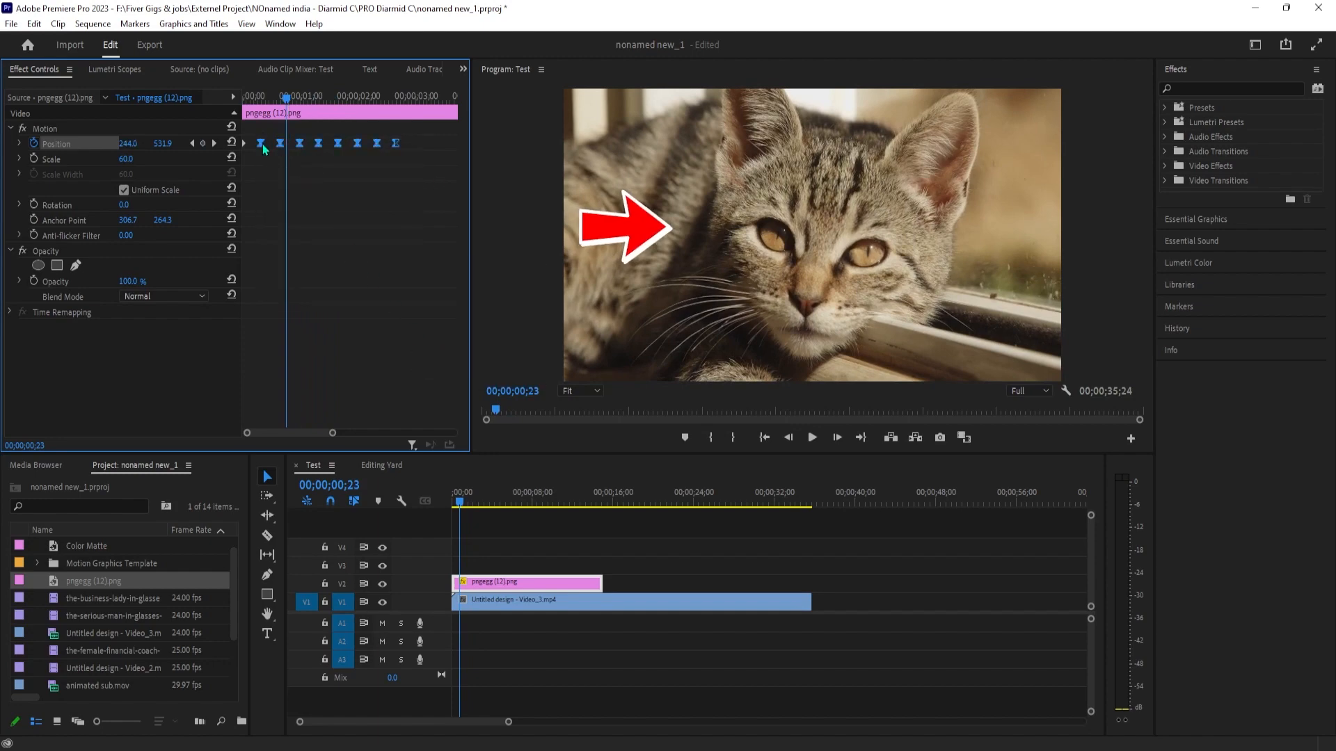
pyautogui.rightClick(263, 143)
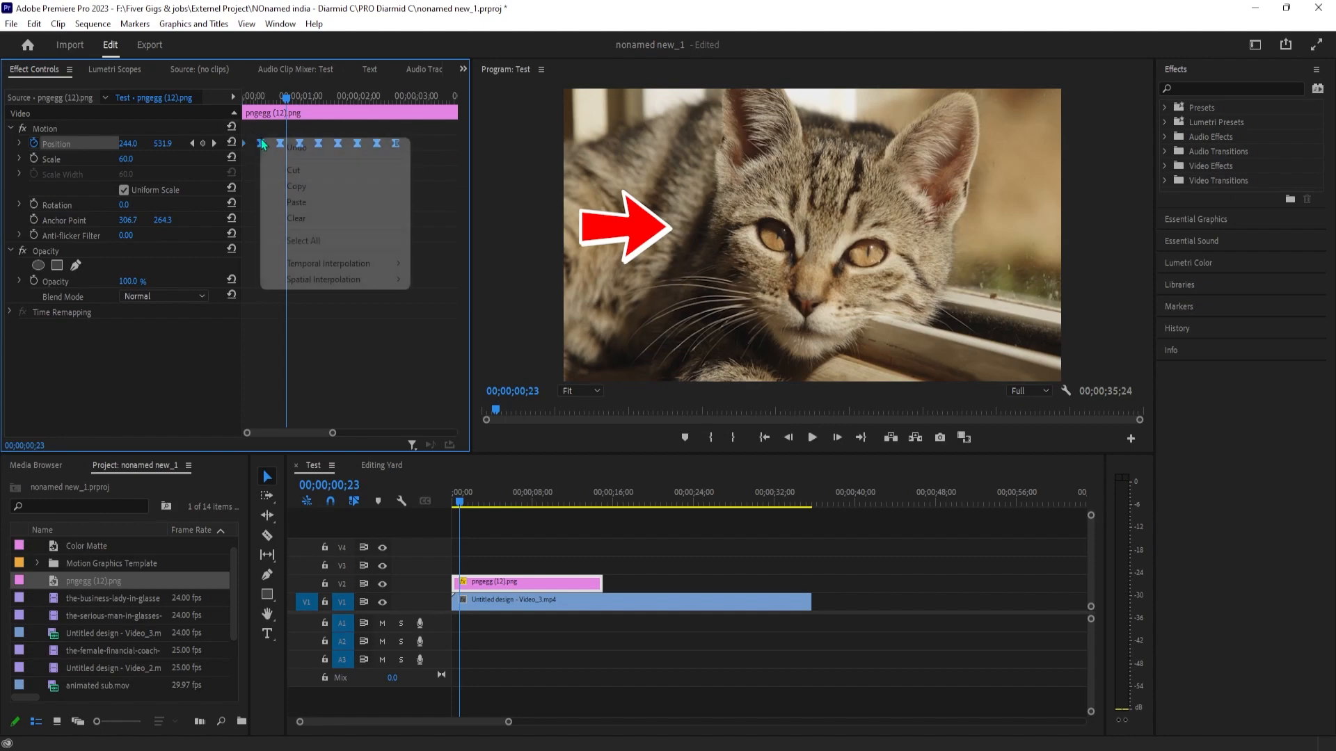